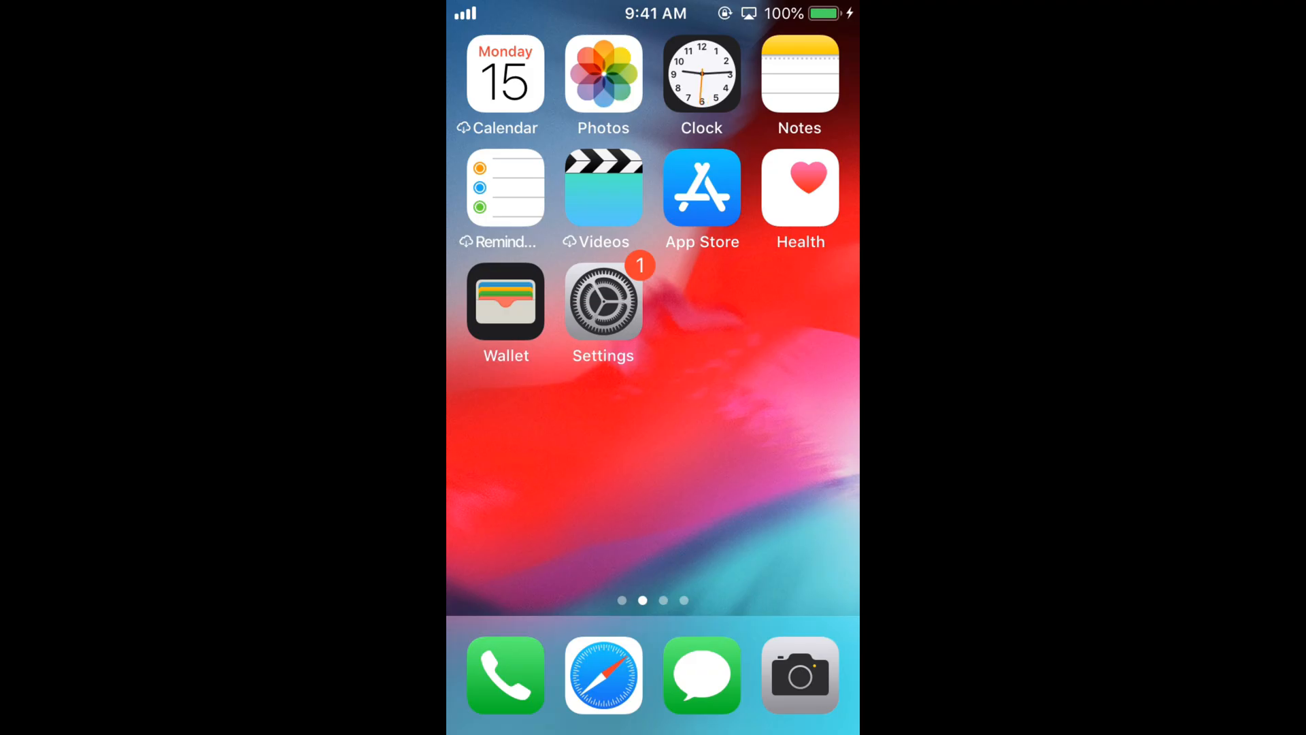
Launch the Settings app from the home screen and select the Apple ID account entry
left_click(602, 301)
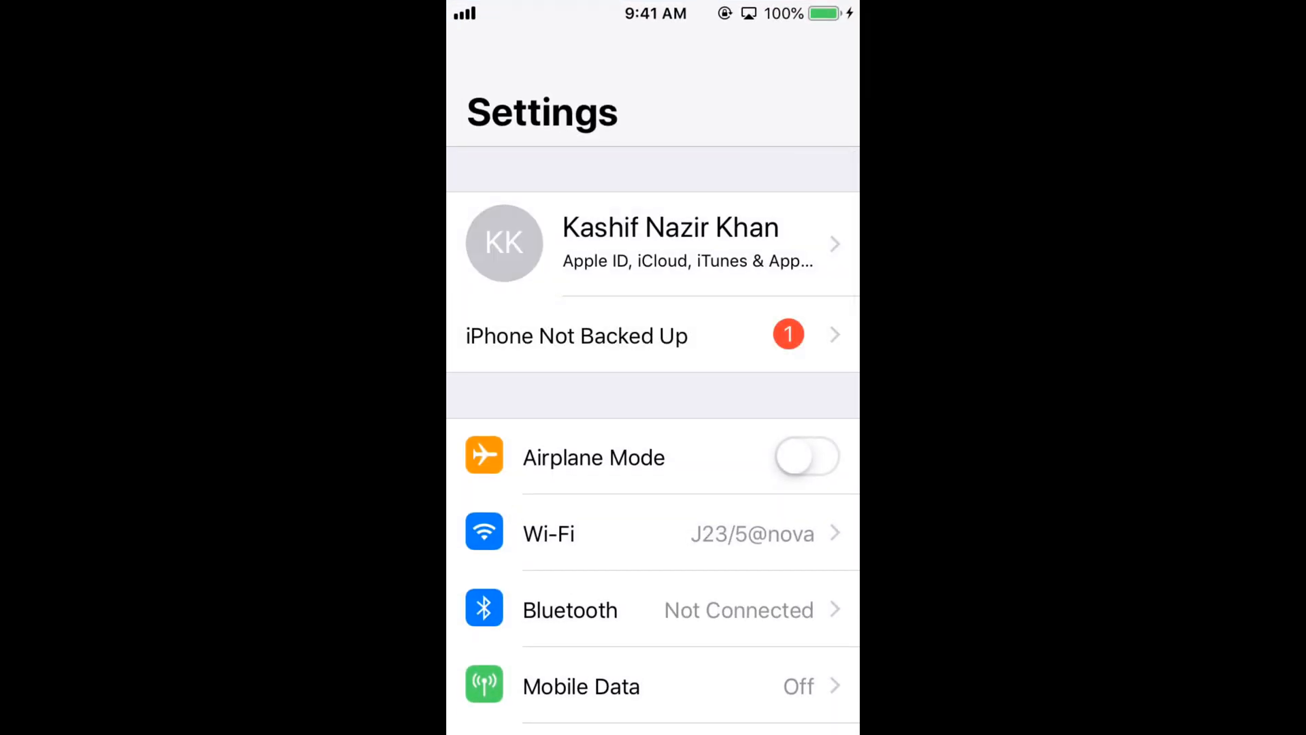
left_click(653, 244)
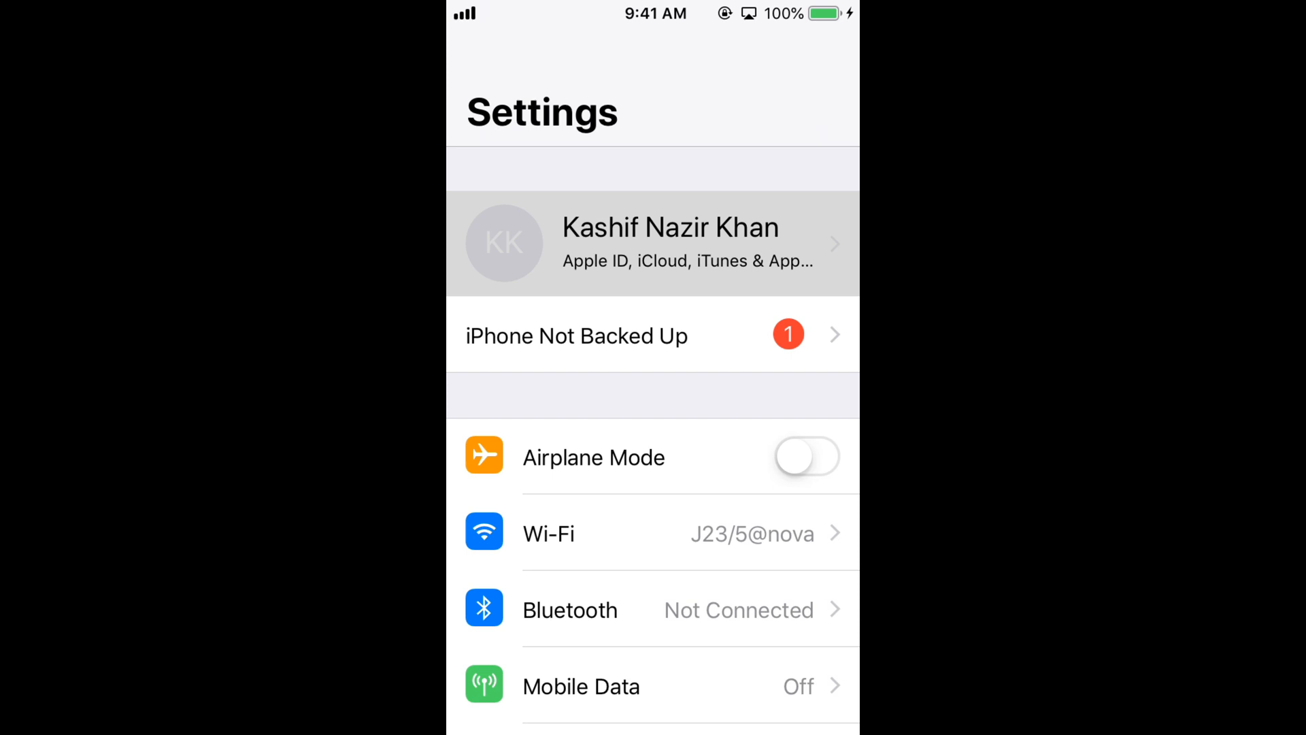
From the Apple ID page, scroll down to the iTunes & App Store settings
left_click(653, 242)
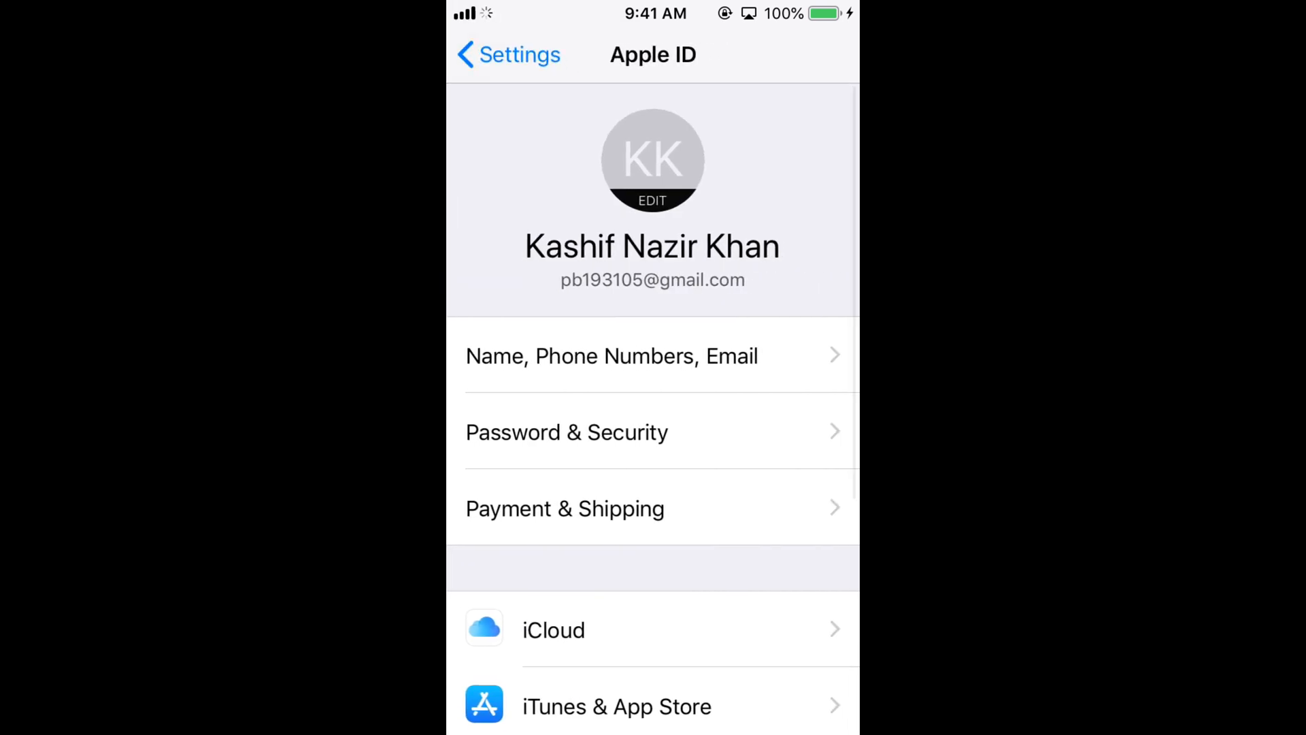
scroll("down", 3)
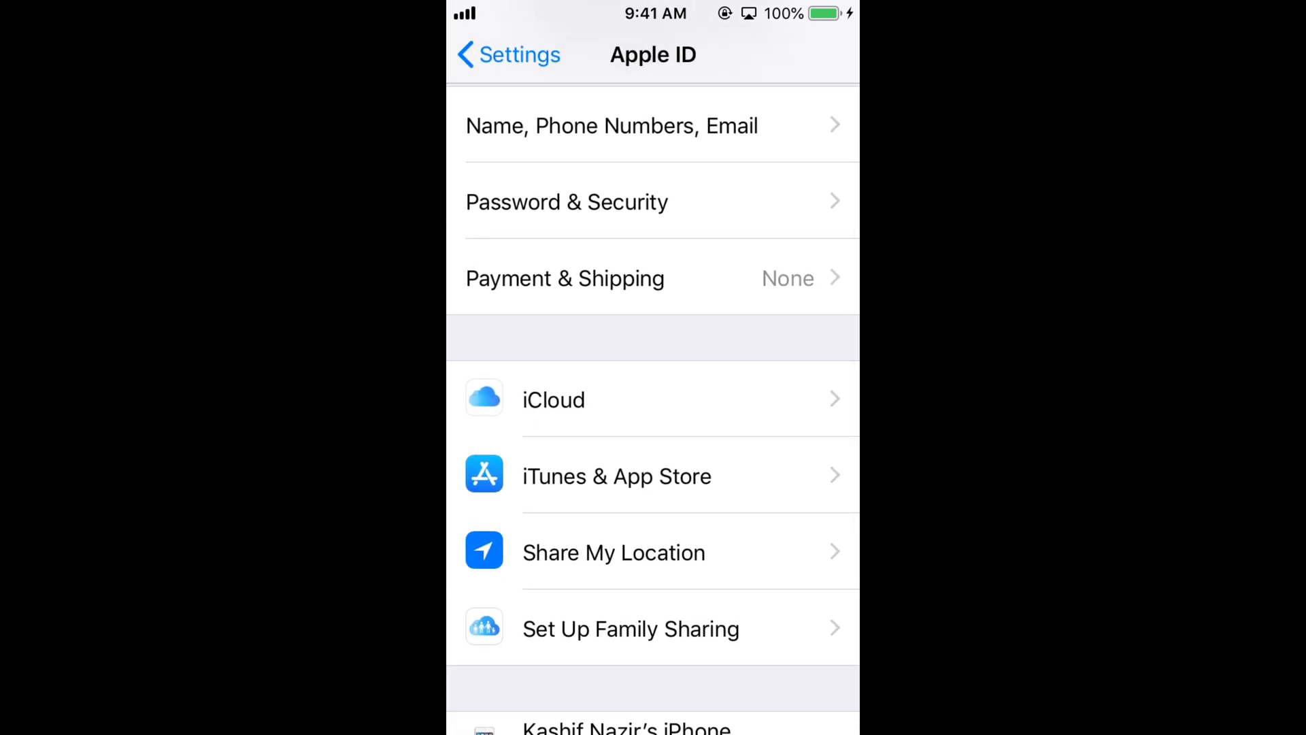
left_click(616, 475)
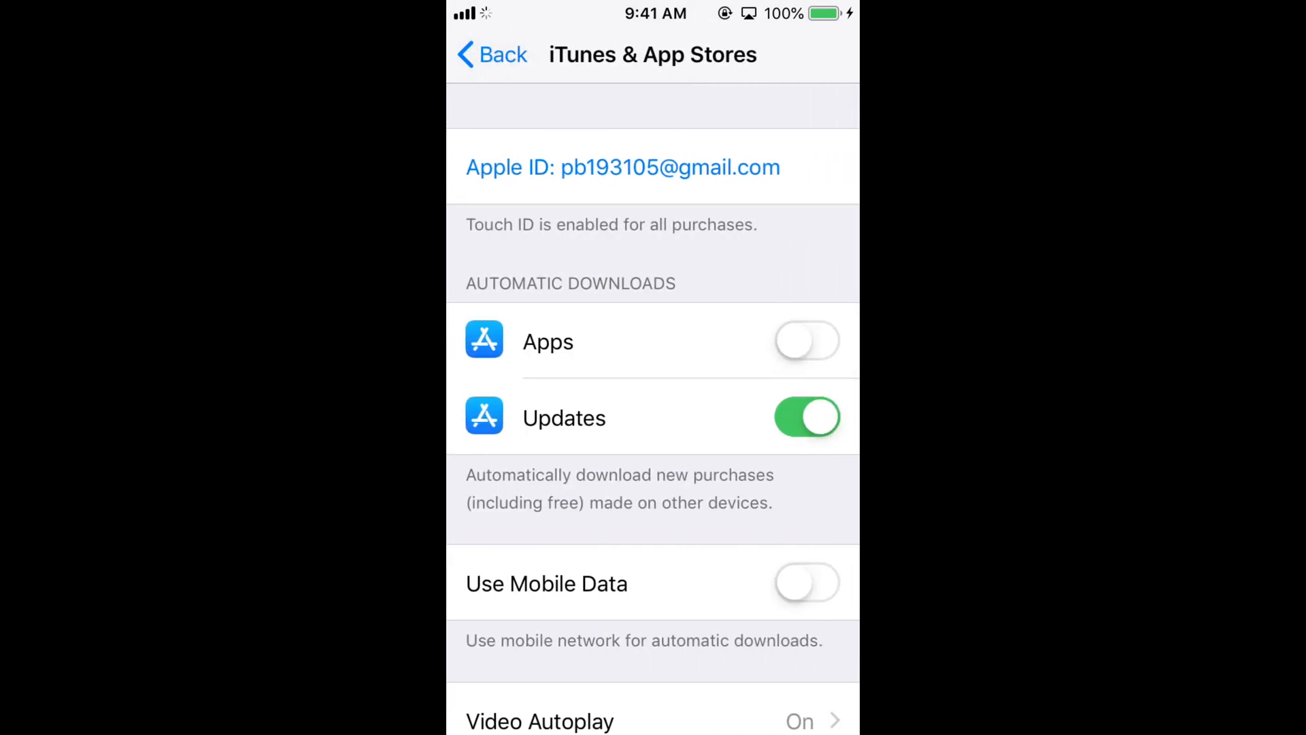
Open the store account options to reach the account's Country/Region page
left_click(622, 167)
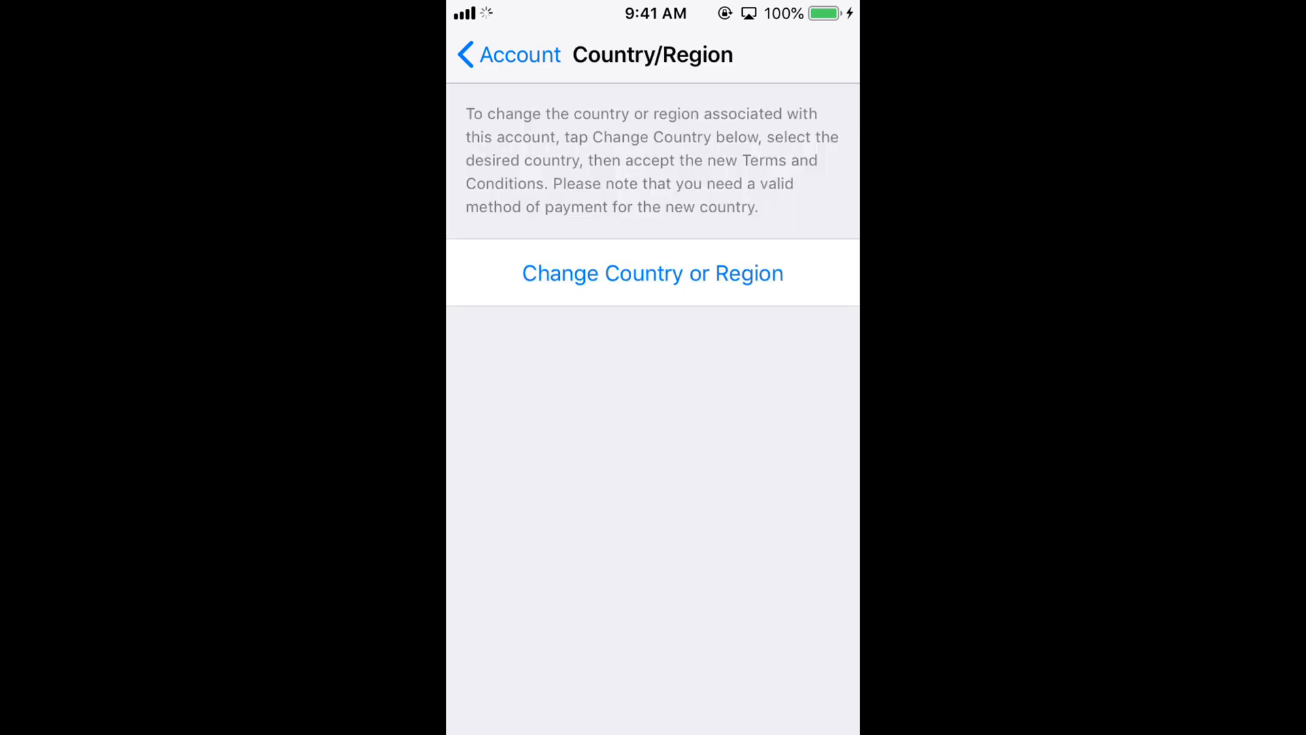
Choose Change Country or Region and scroll the country list into the B entries
left_click(652, 274)
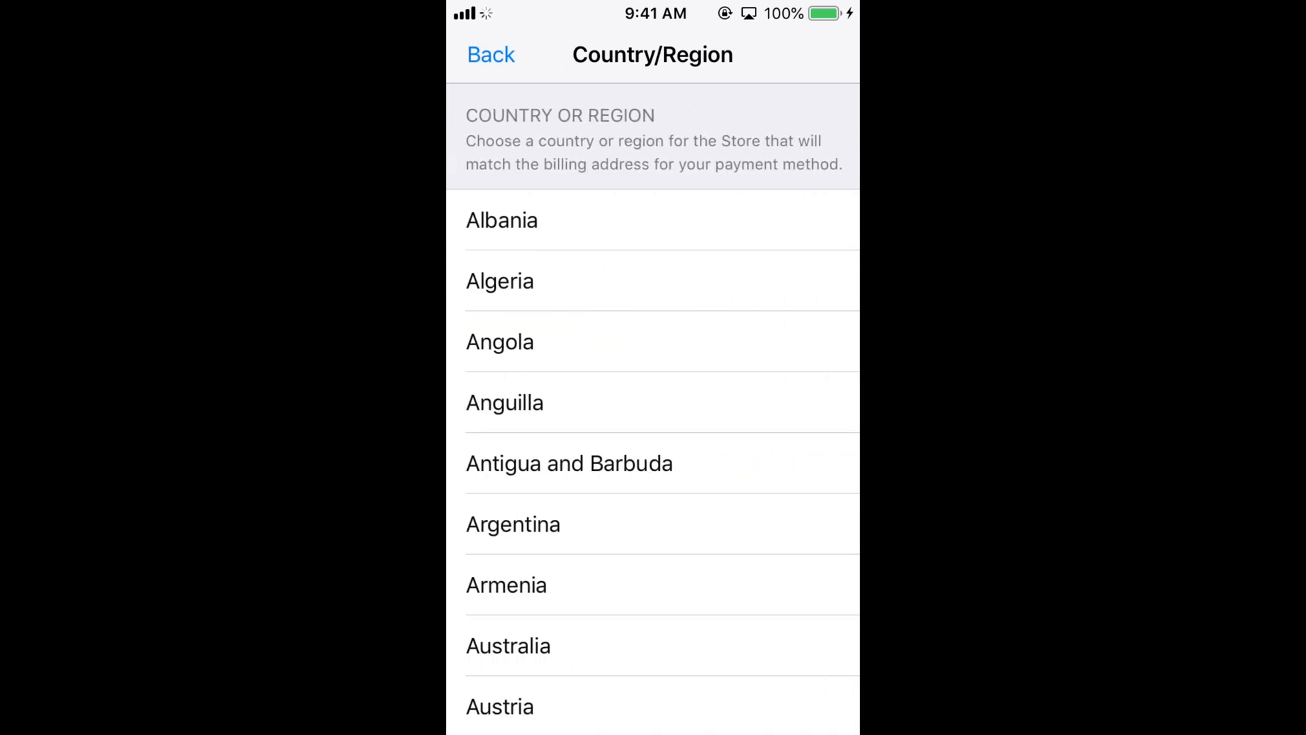
scroll("down", 3)
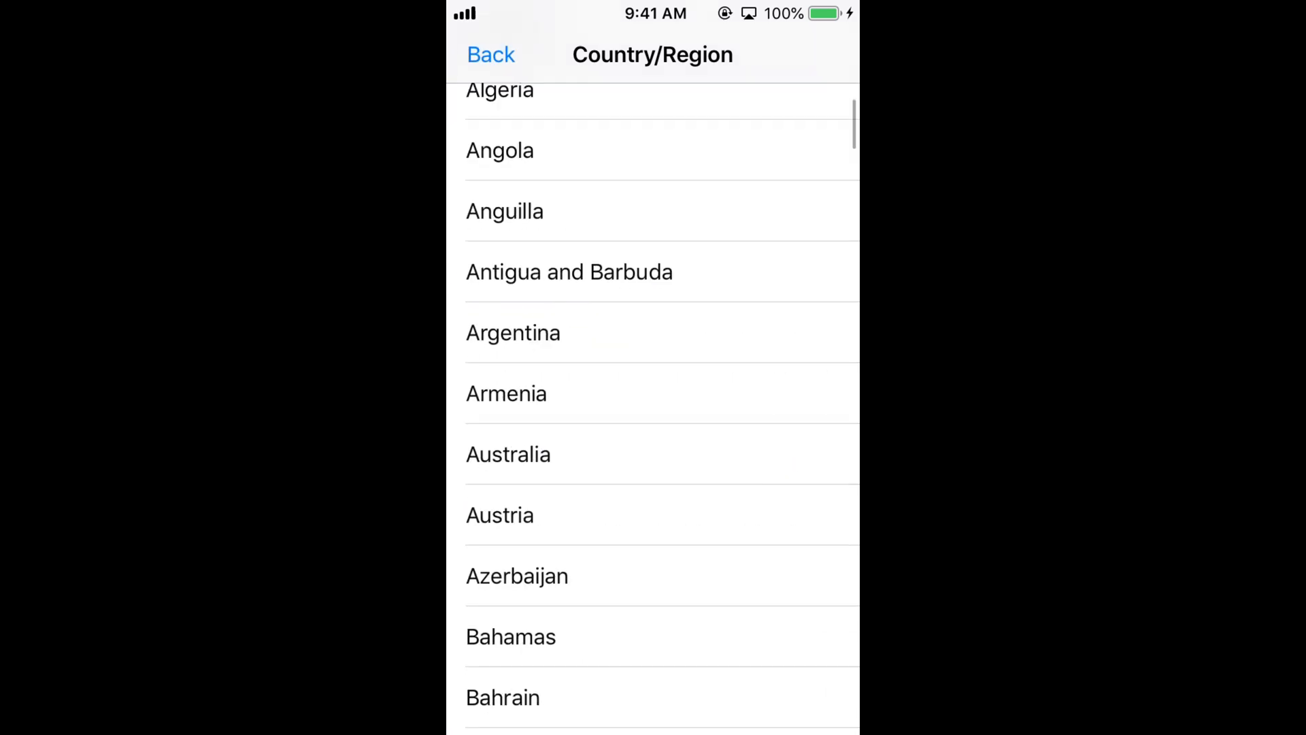
scroll("down", 3)
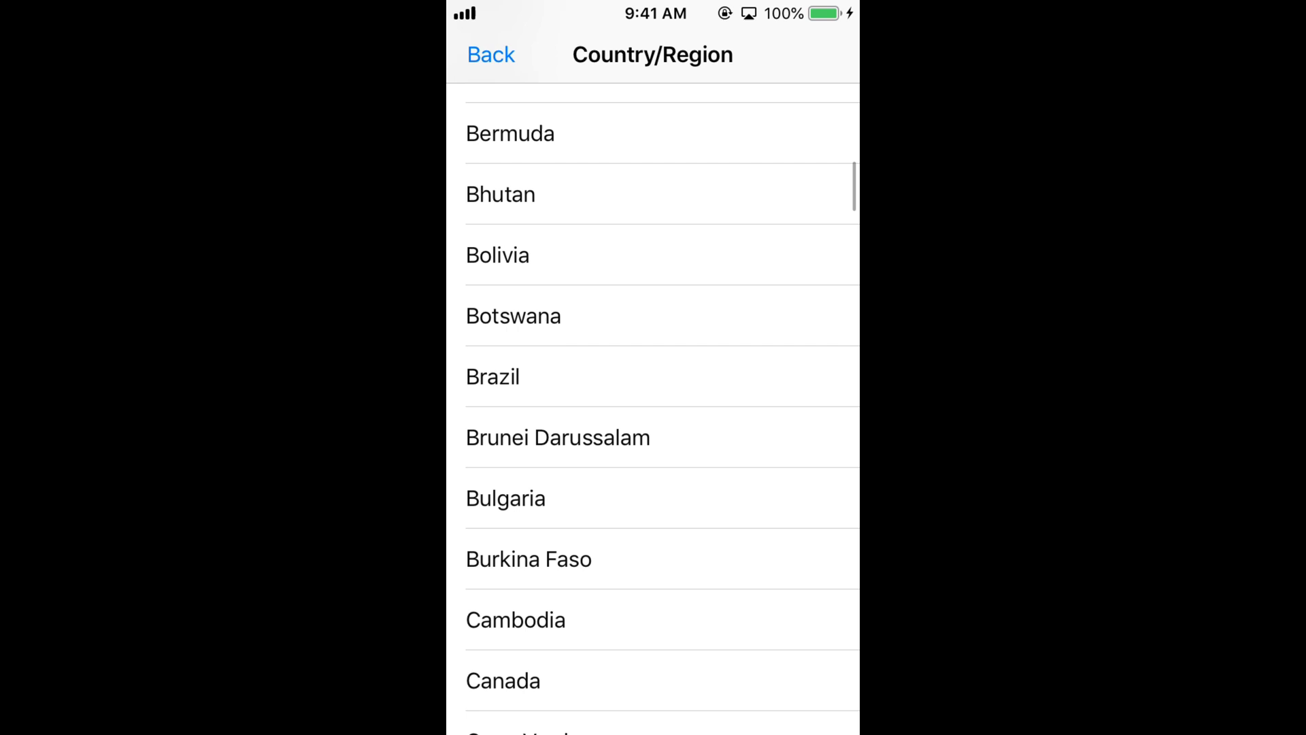